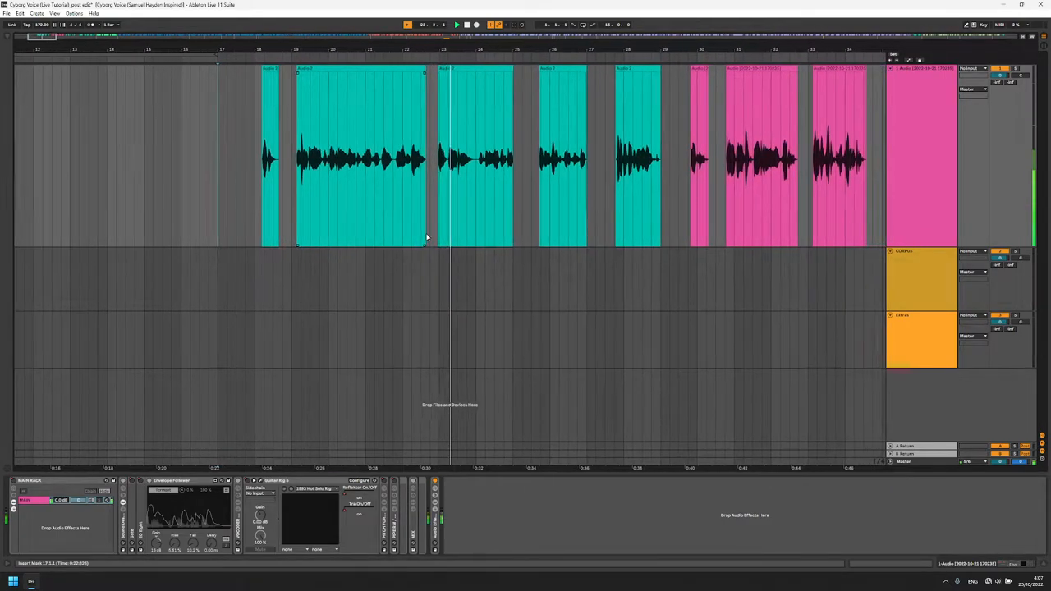
Step: Scroll the device chain left to reach the Vocodex editor and its band gain curve
scroll("left", 3)
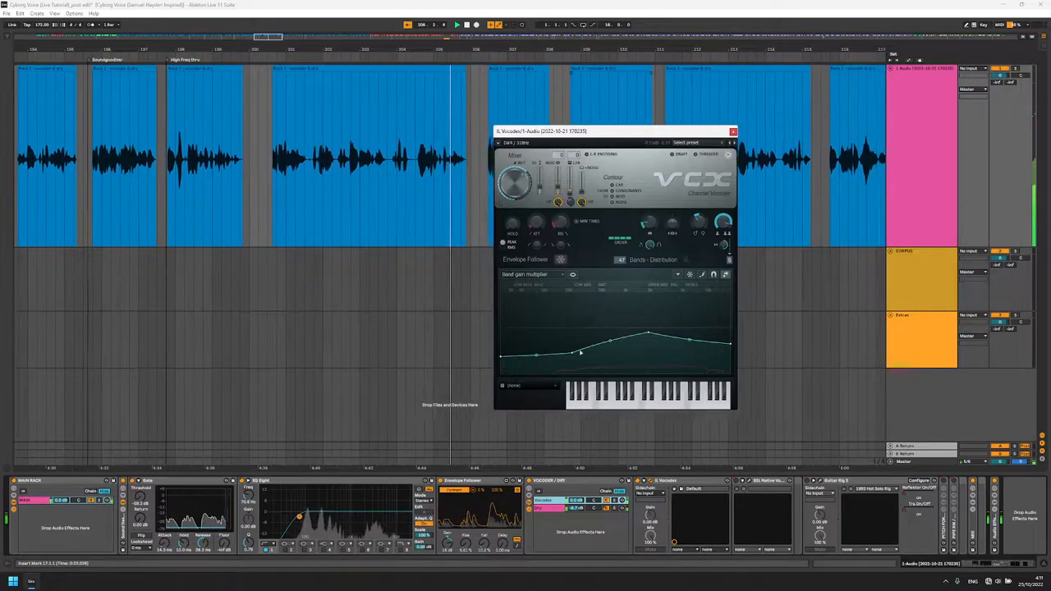
Step: Switch the Vocodex edit target from band gain to Band distribution
left_click(533, 274)
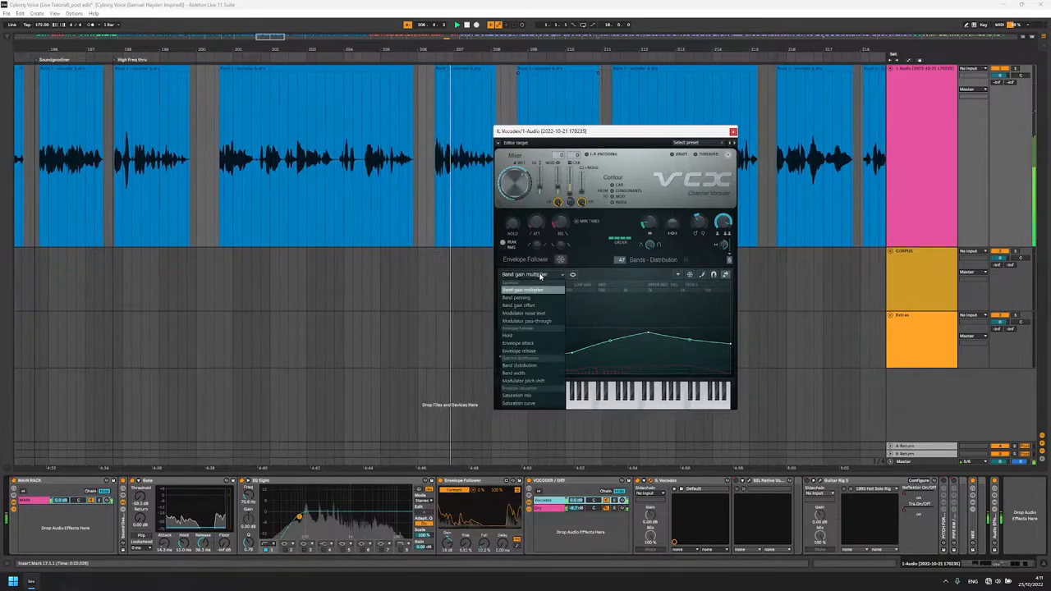
left_click(519, 364)
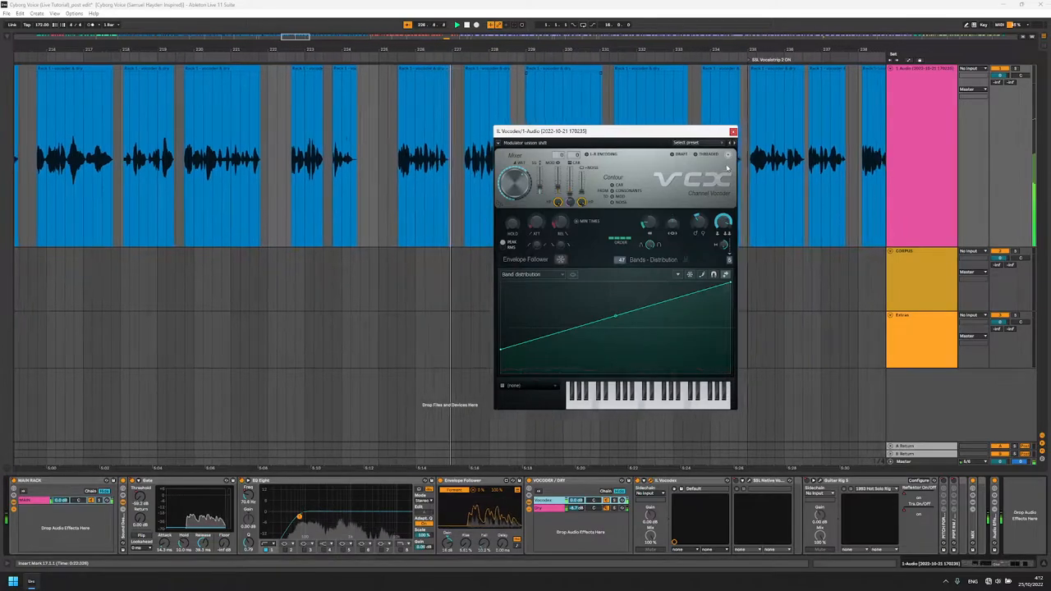
Step: Close the Vocodex editor to reveal the SSL Native Vocalstrip 2 plugin
left_click(733, 131)
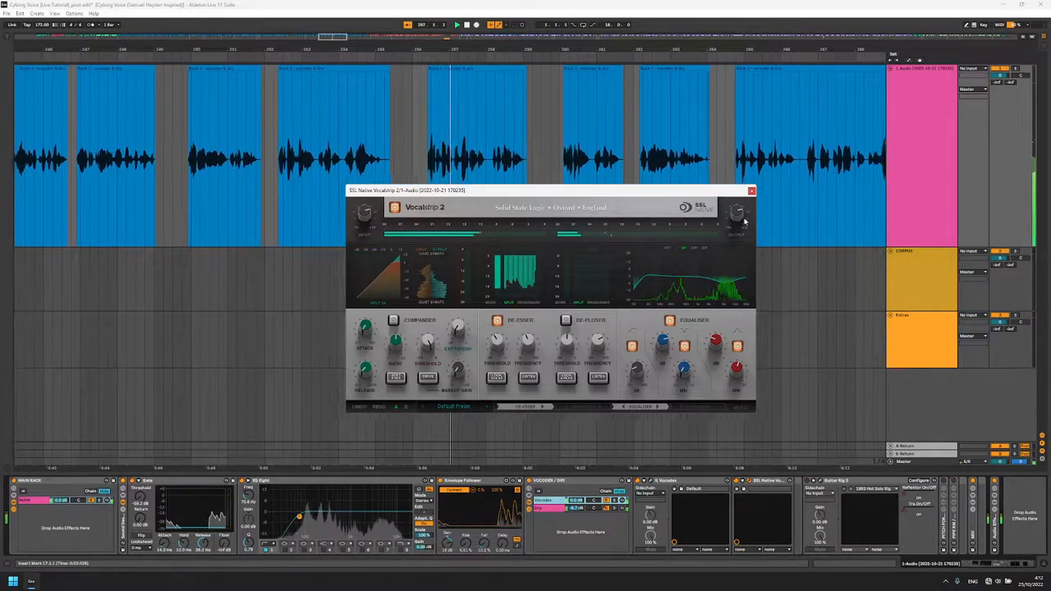
Step: Close the Vocalstrip window and bring up the Pro-Q 3 notch and high-cut curve
left_click(751, 191)
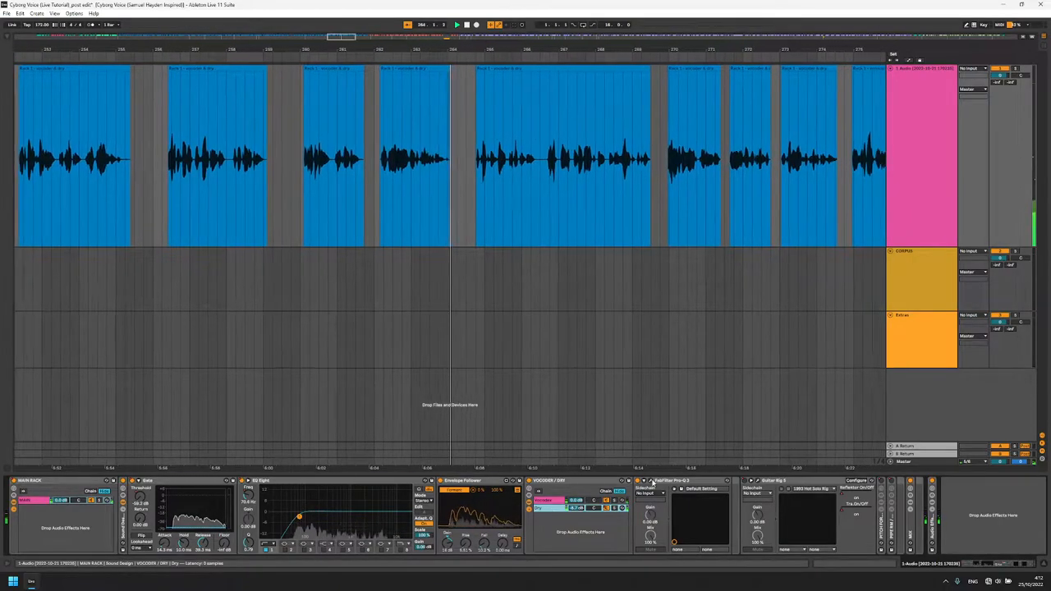
left_click(666, 480)
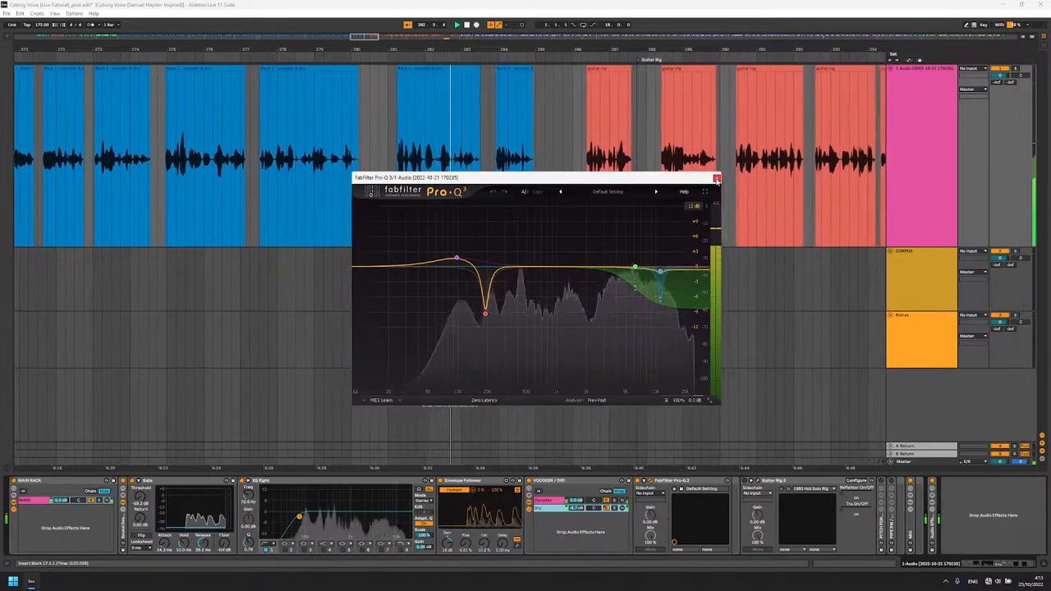
Step: Close the Pro-Q 3 window to reach the Guitar Rig editor and its rack
left_click(715, 178)
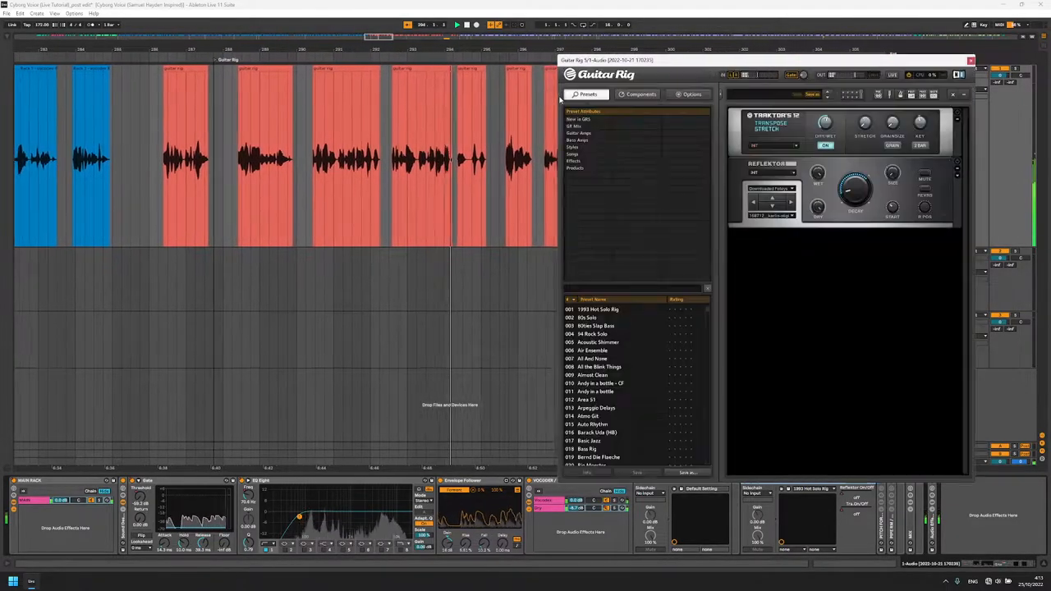
Step: Show Guitar Rig's Components tab and browse its Categories list
left_click(640, 94)
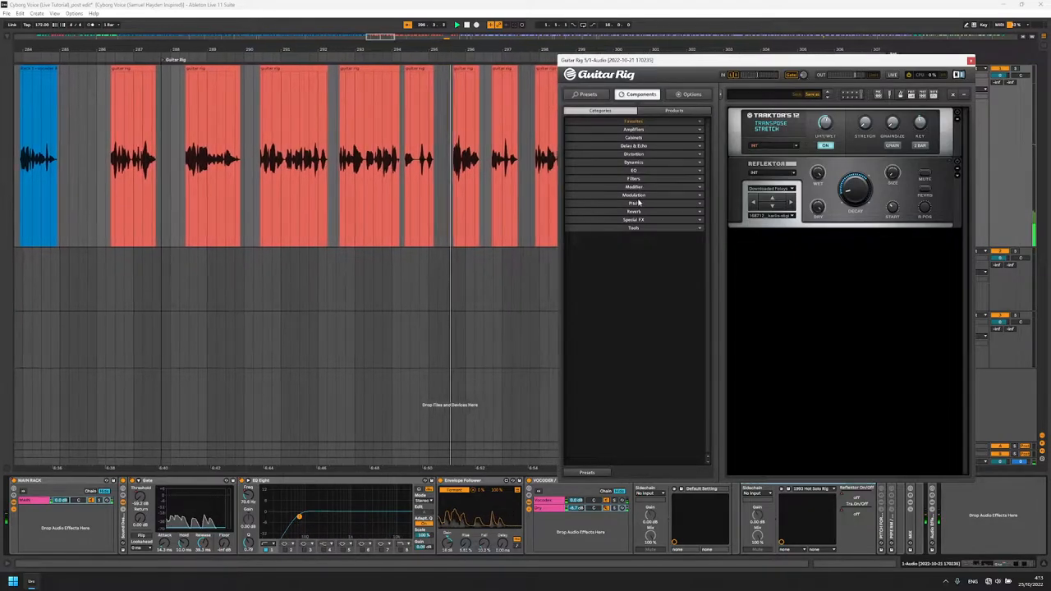
left_click(633, 203)
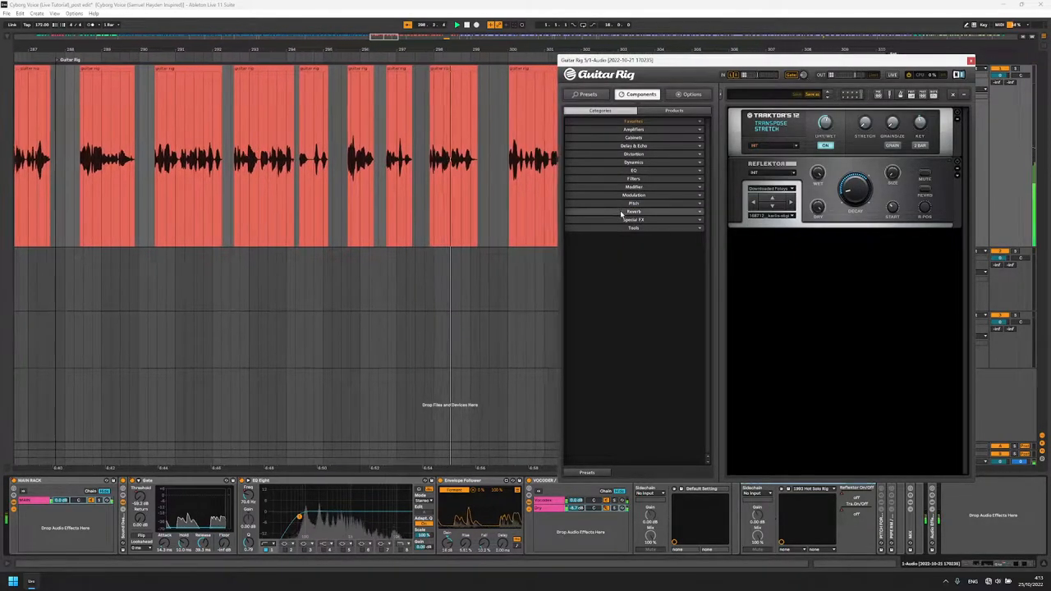
left_click(634, 211)
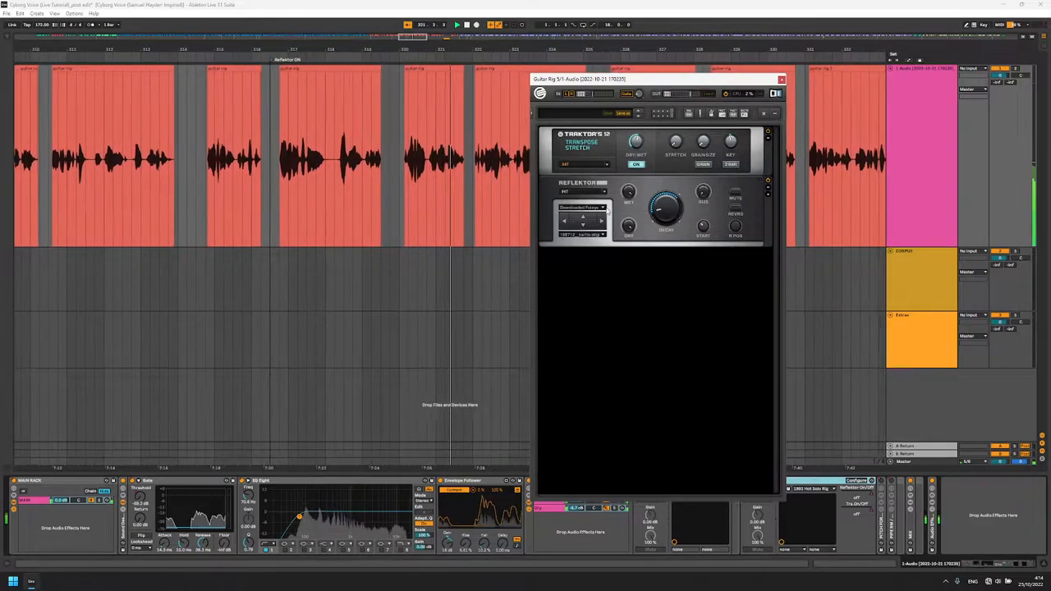
Step: Select the Reflektor reverb after Transpose Stretch and browse the available components
left_click(583, 207)
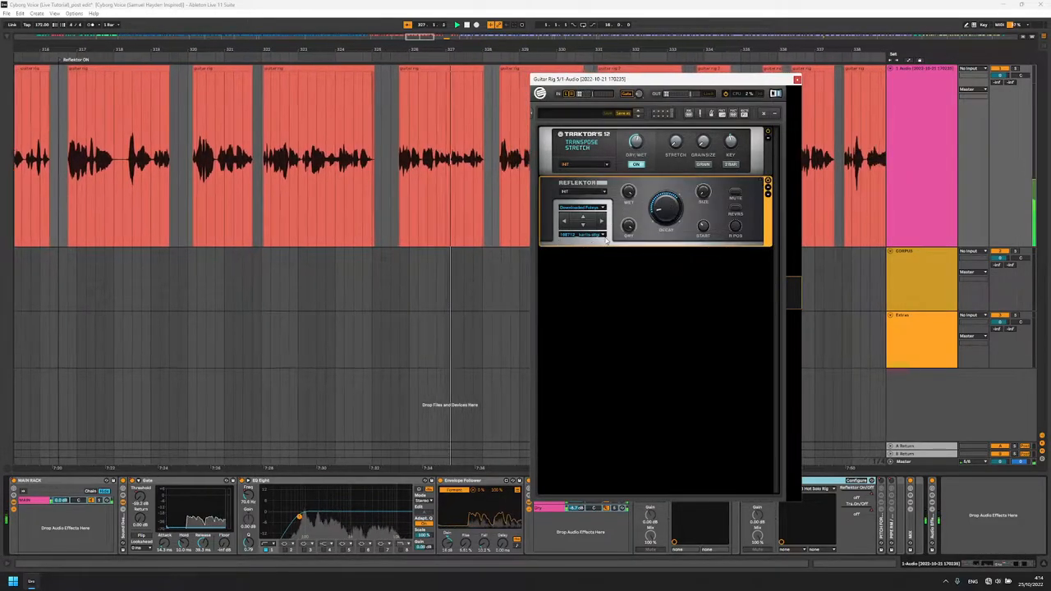
left_click(602, 234)
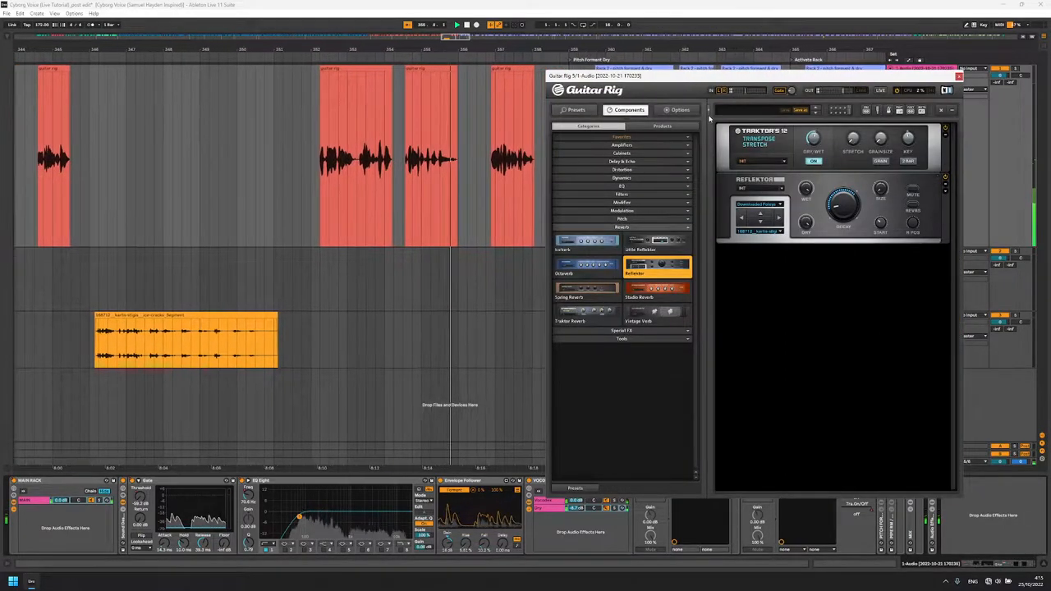
left_click(958, 76)
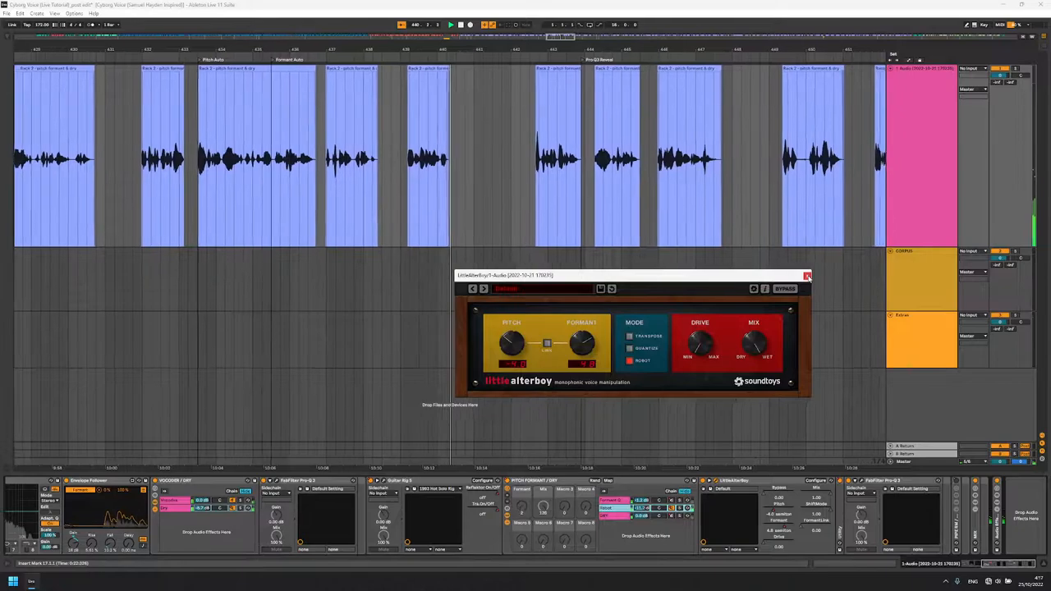
Step: Open the Pro-Q 3 EQ window to view the pitch-formant vocal's curve
left_click(807, 275)
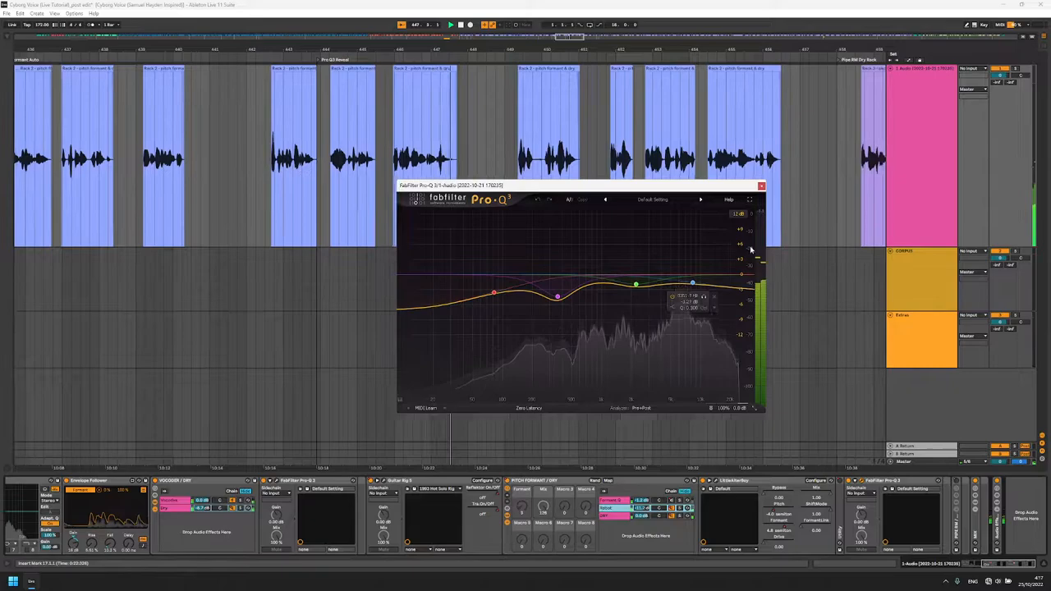
left_click(762, 185)
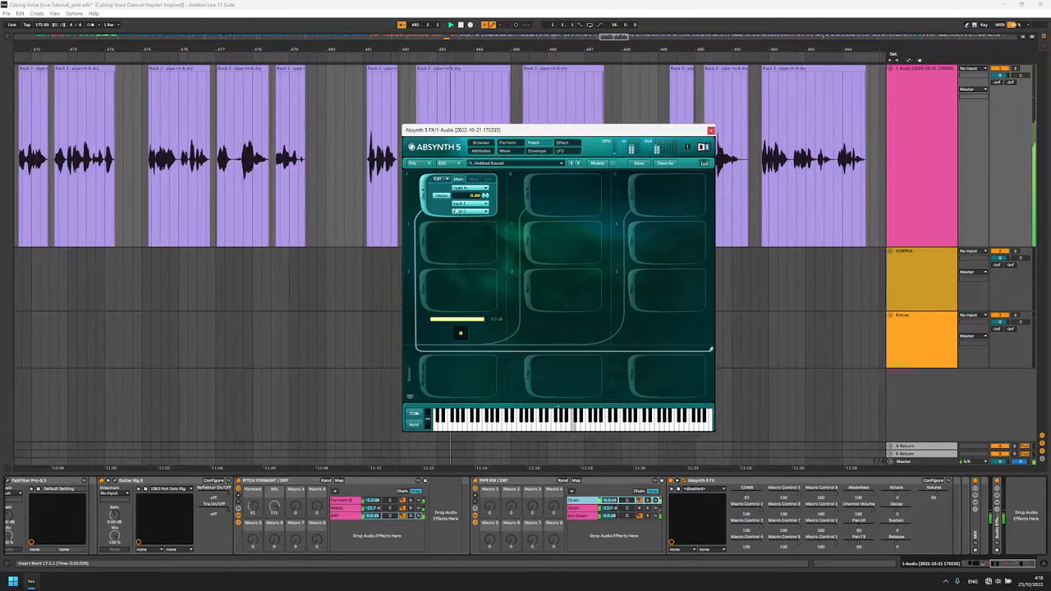
Step: Set Absynth's first module source to Audio In and add a comb filter stage
left_click(444, 196)
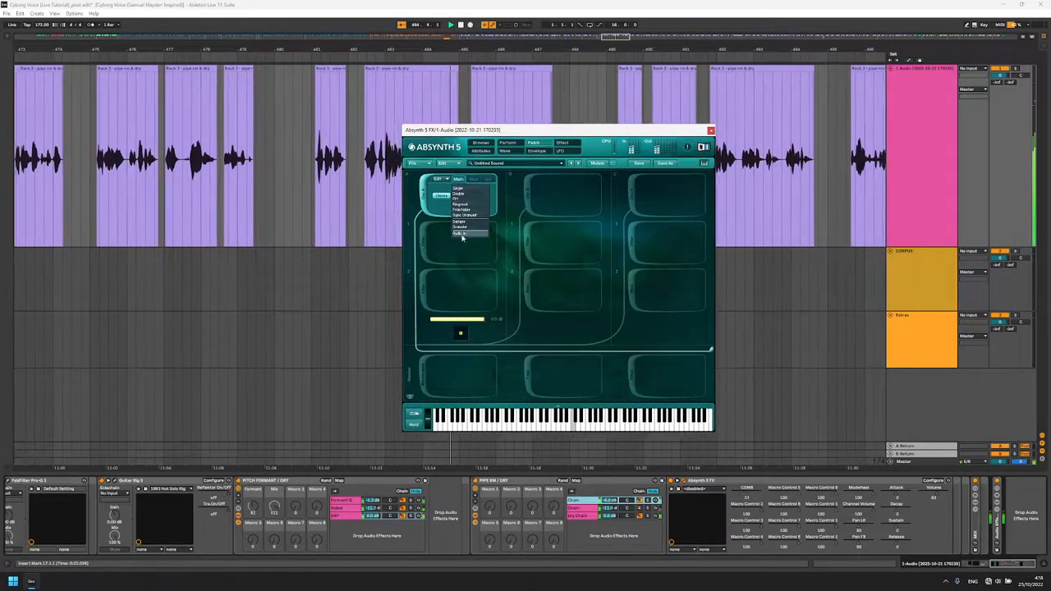
left_click(461, 234)
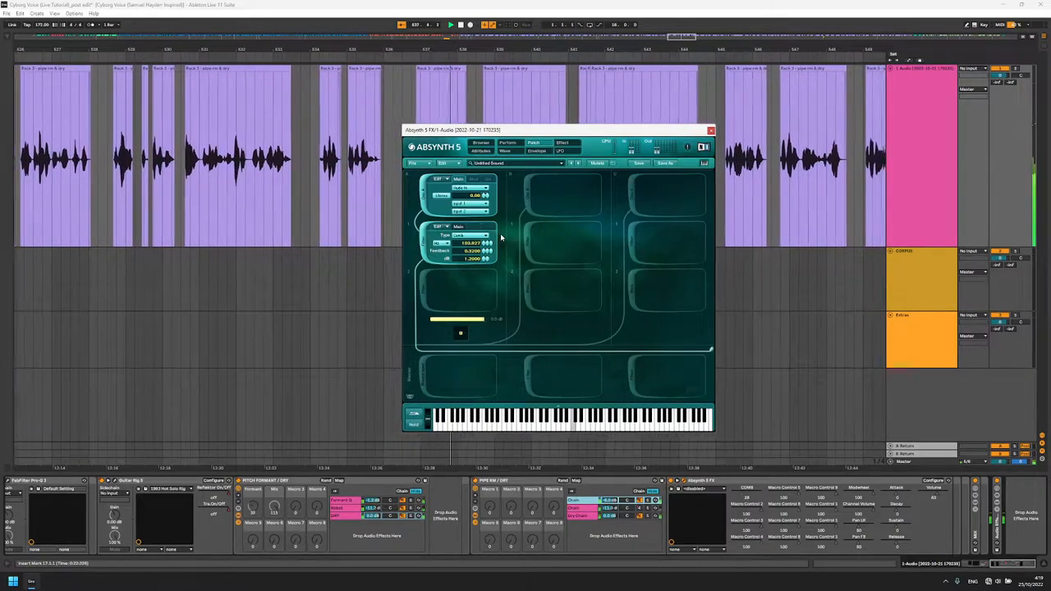
left_click(507, 143)
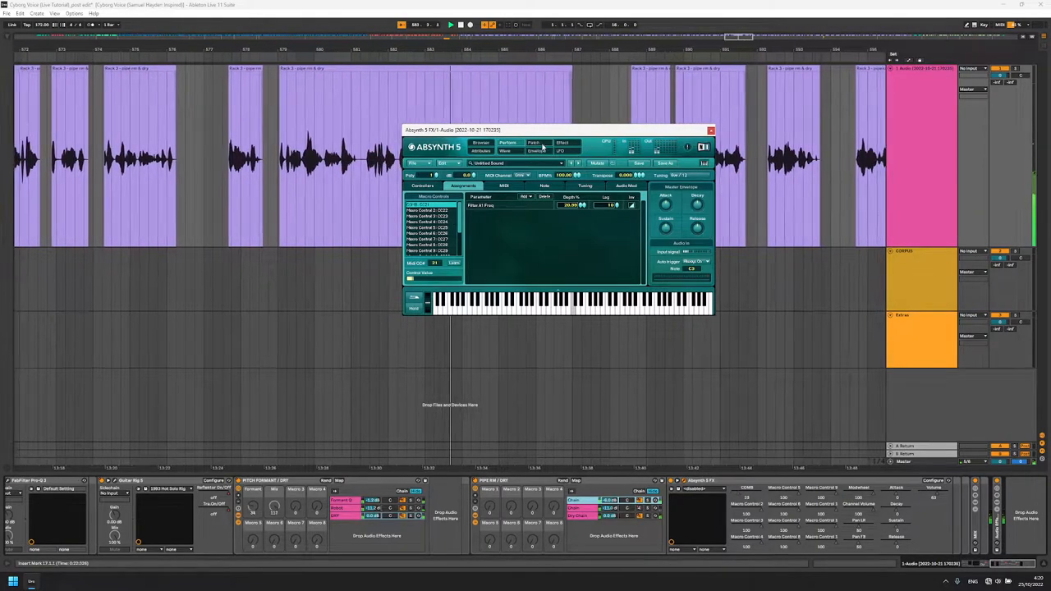
Step: Switch Absynth to its effect settings after linking Filter A1 Freq to Macro 1
left_click(533, 142)
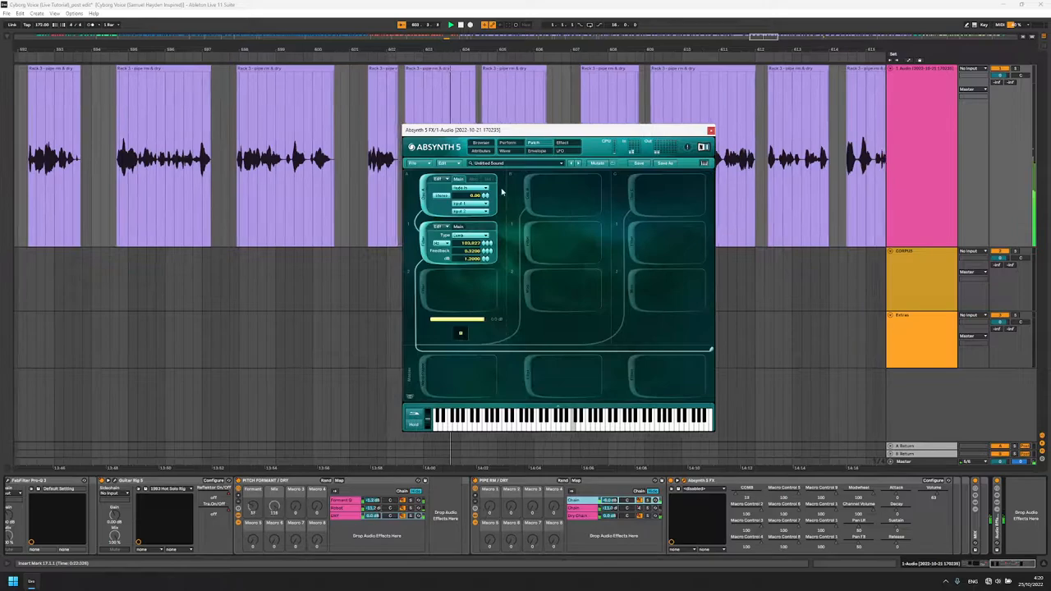
Step: Switch Absynth 5 FX to its LFO page, showing unassigned LFO 1 parameters
left_click(486, 235)
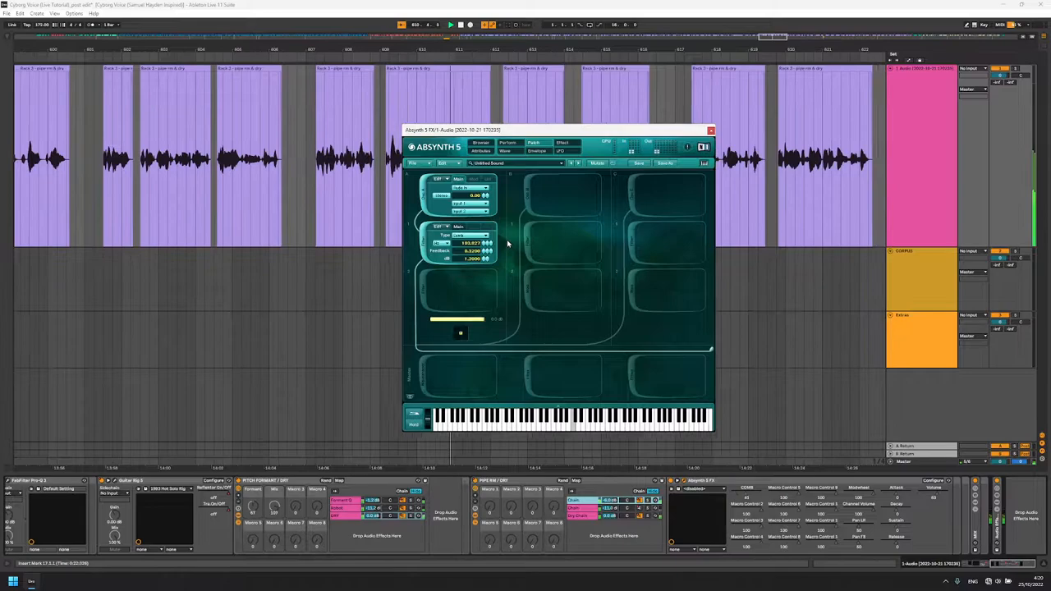
left_click(536, 152)
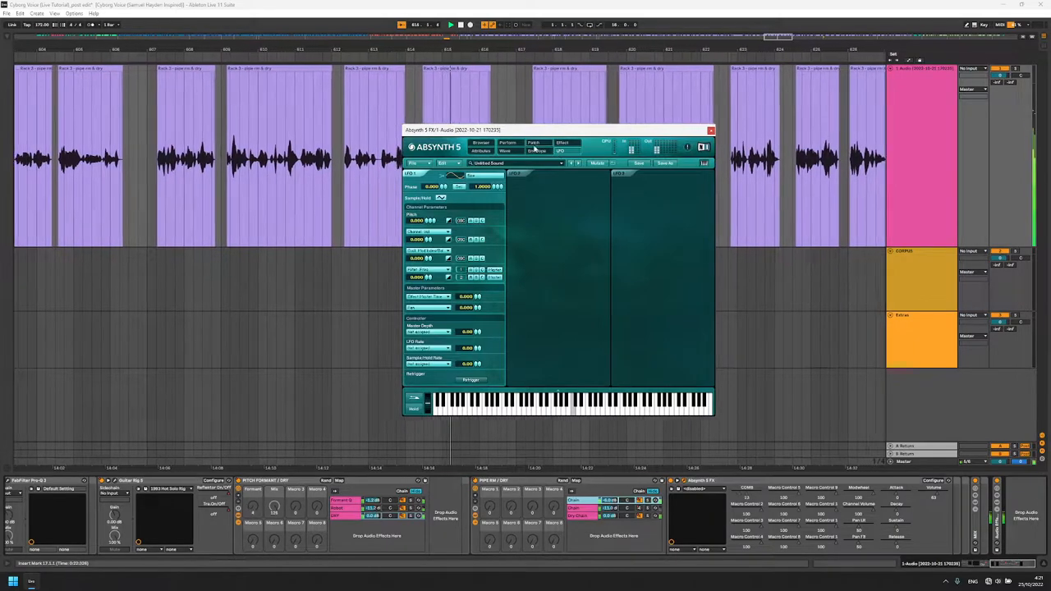
Step: Load a third Absynth module after the comb filter with Trans, Ratio and Osc values
left_click(508, 143)
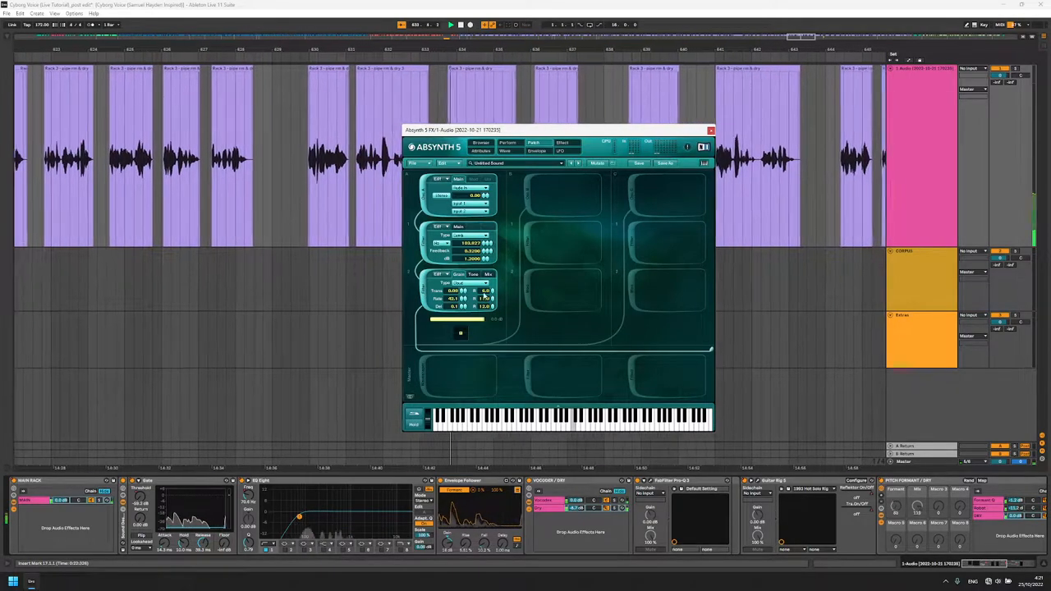
Step: Show the third module's Mix tab with balance 14 and add a Pipe master effect
left_click(489, 274)
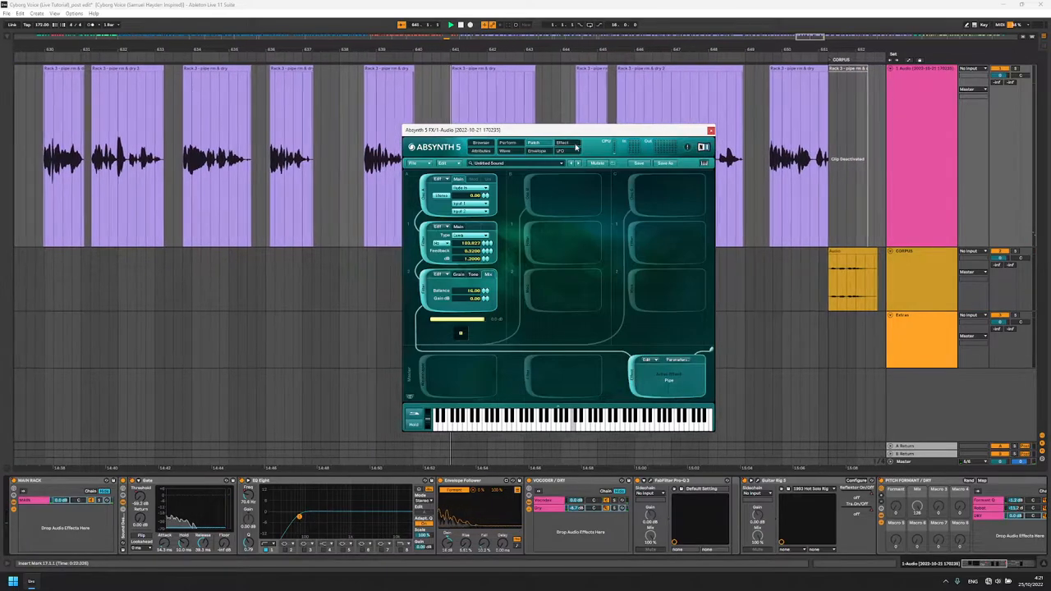
Step: Open the Pipe effect page with master length 0.00500, feedback 0.500 and lowpass 8000 Hz
left_click(563, 142)
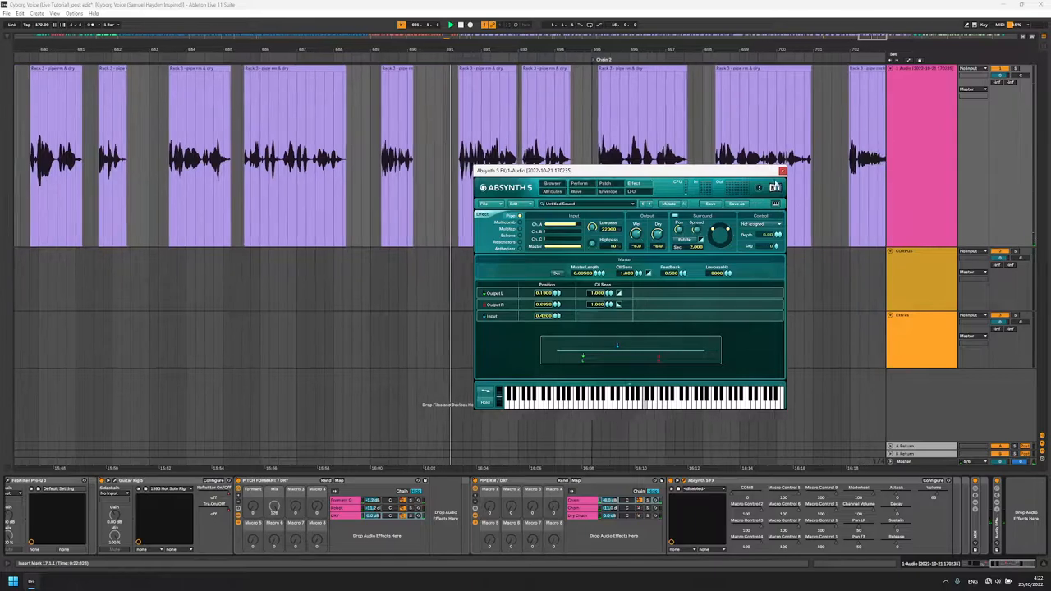
Step: Open the second Absynth 5 FX Pipe effect and lower its feedback to about 0.170
left_click(781, 171)
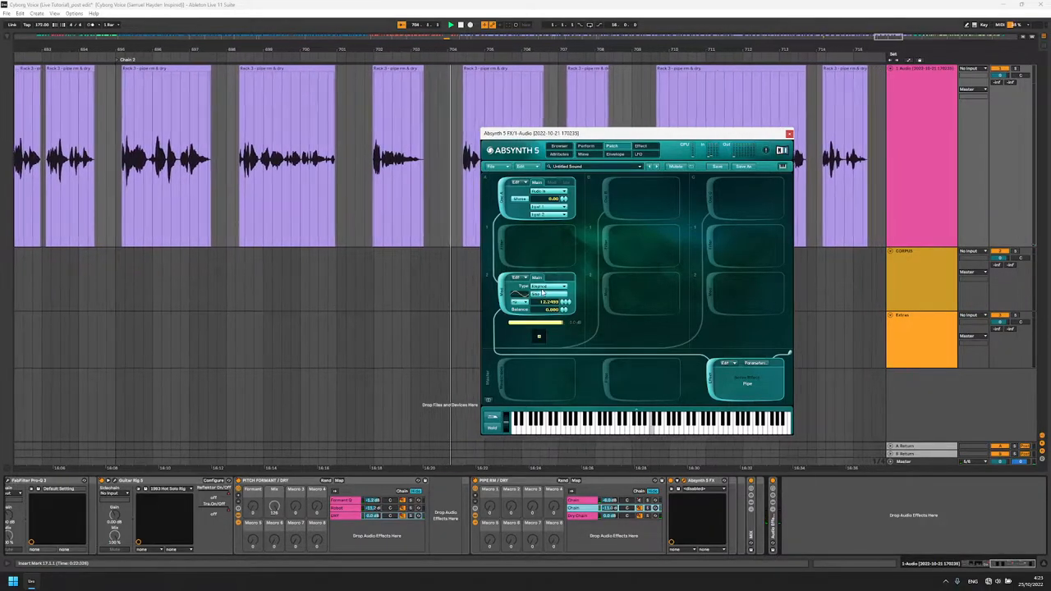
left_click(641, 146)
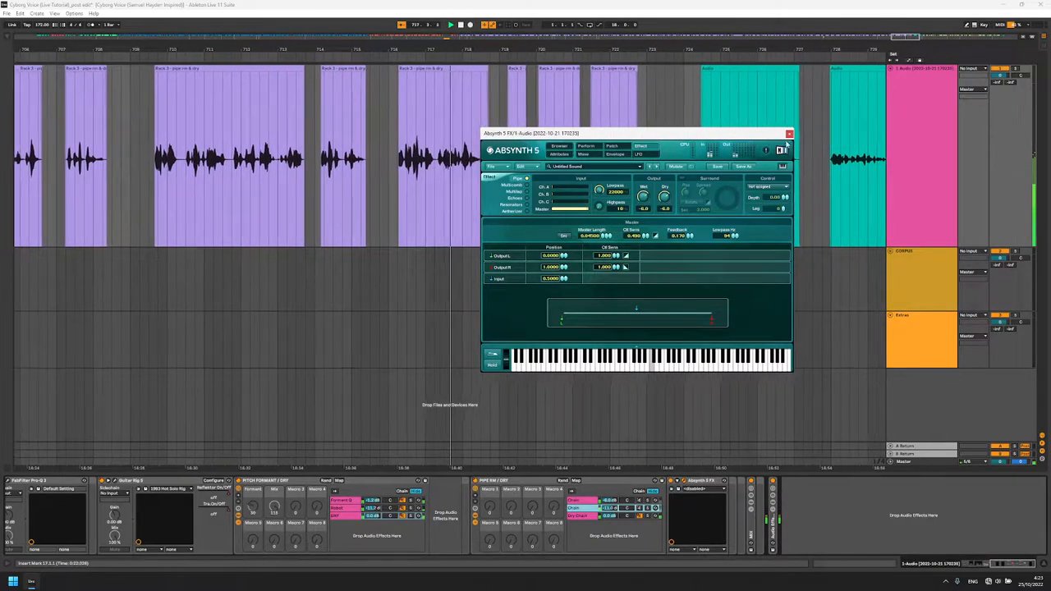
Step: Close the Absynth 5 FX window to reveal the Pro-Q 3 on the Mix rack
left_click(788, 133)
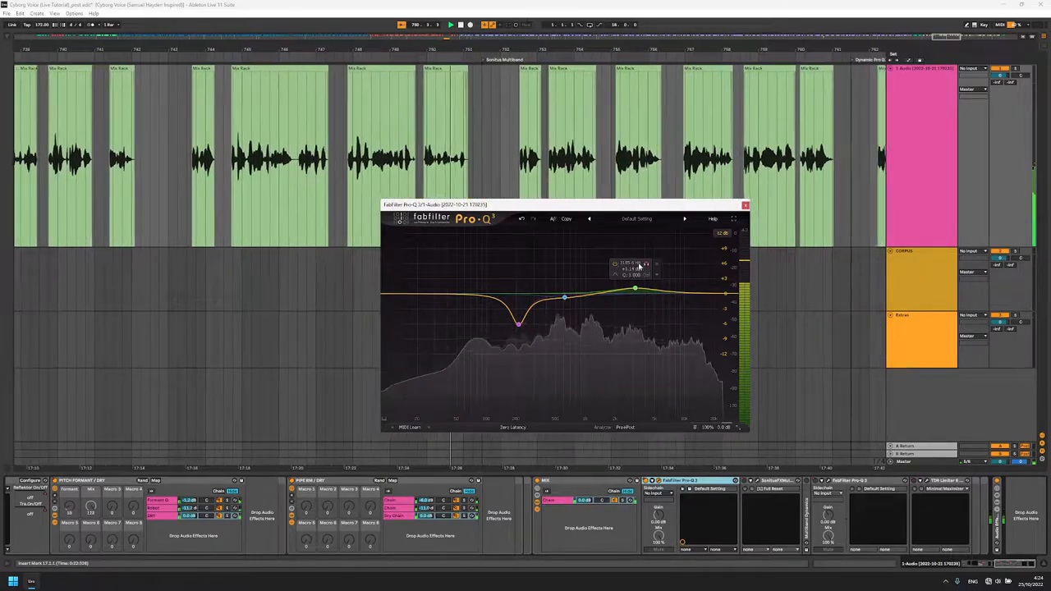
left_click(745, 205)
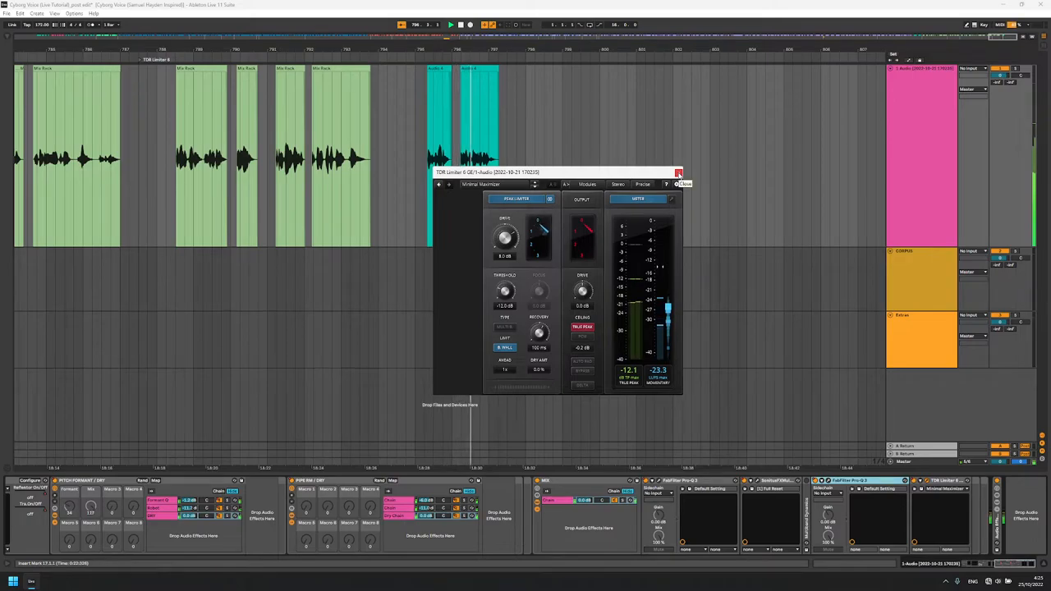
Step: Close the TDR Limiter 6 GE window, leaving the full vocal chain in view
left_click(679, 172)
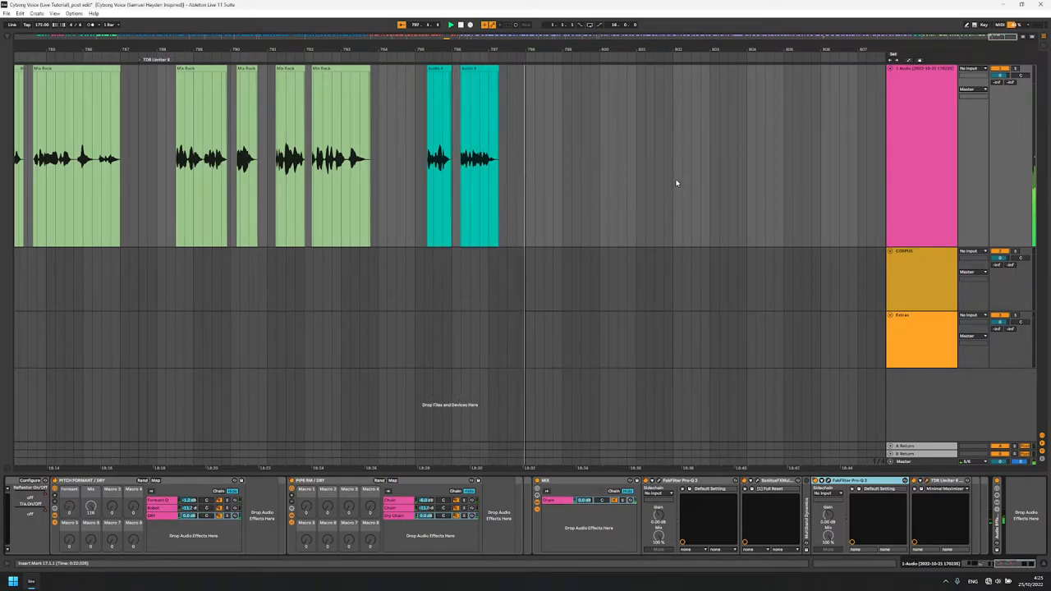